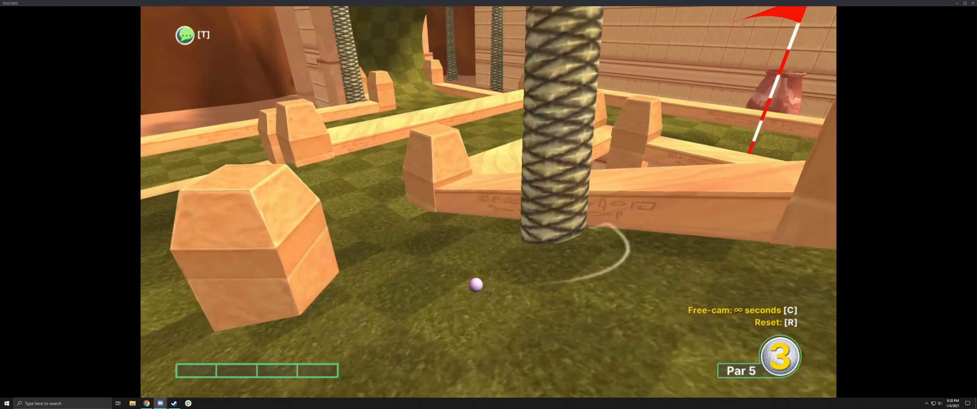
mouse_move(488, 205)
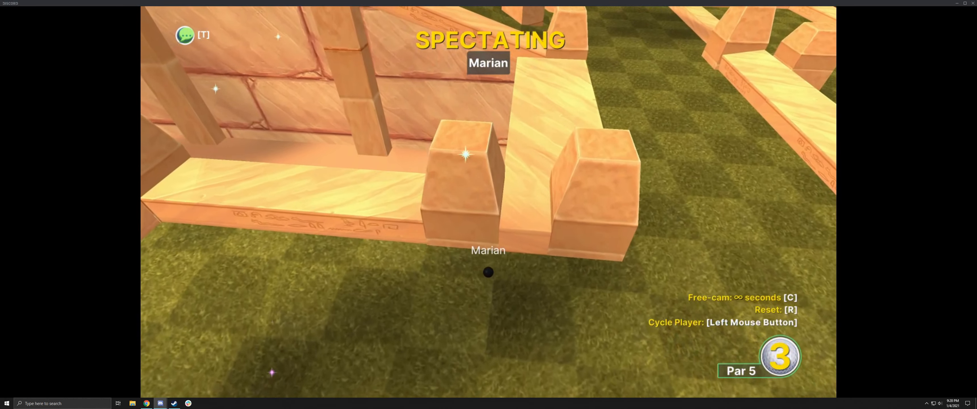
Step: Cycle spectating to the next player as their ball drops into the cup
left_click(489, 271)
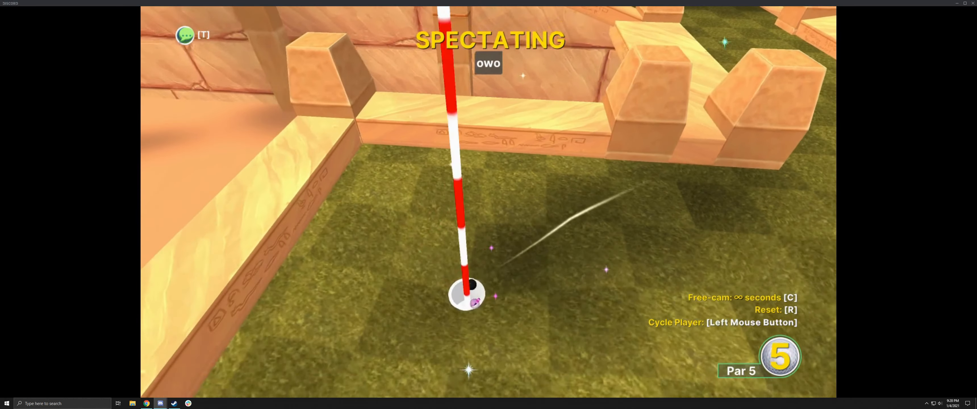